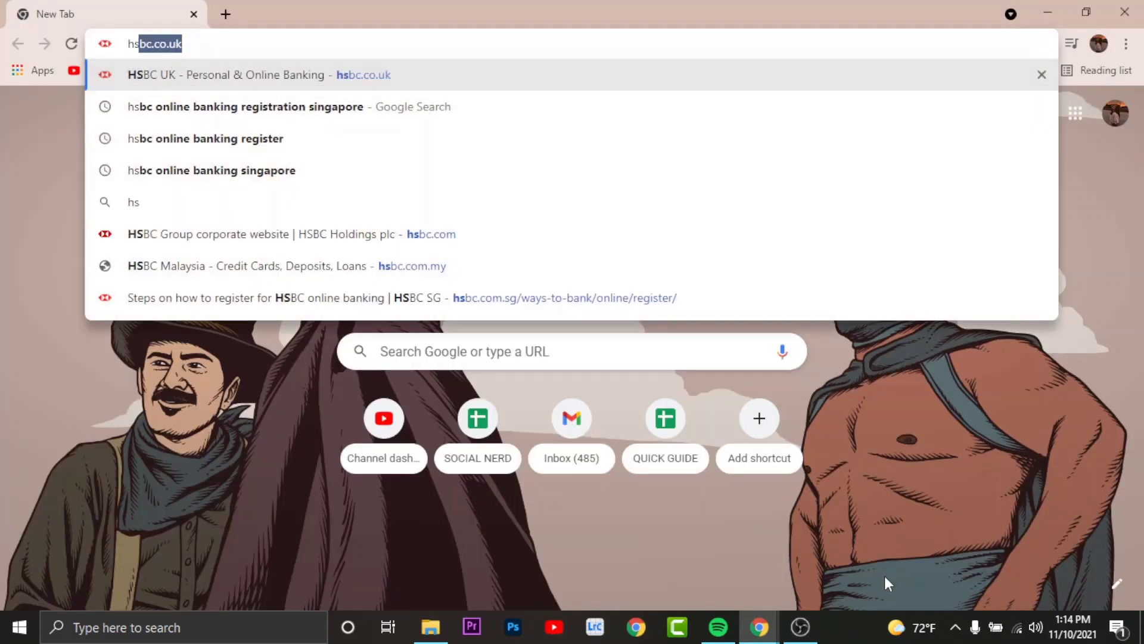
- Open hsbc.com's Online banking panel and enter Singapore as the account location
{"action": "type", "text": "hsbc.com"}
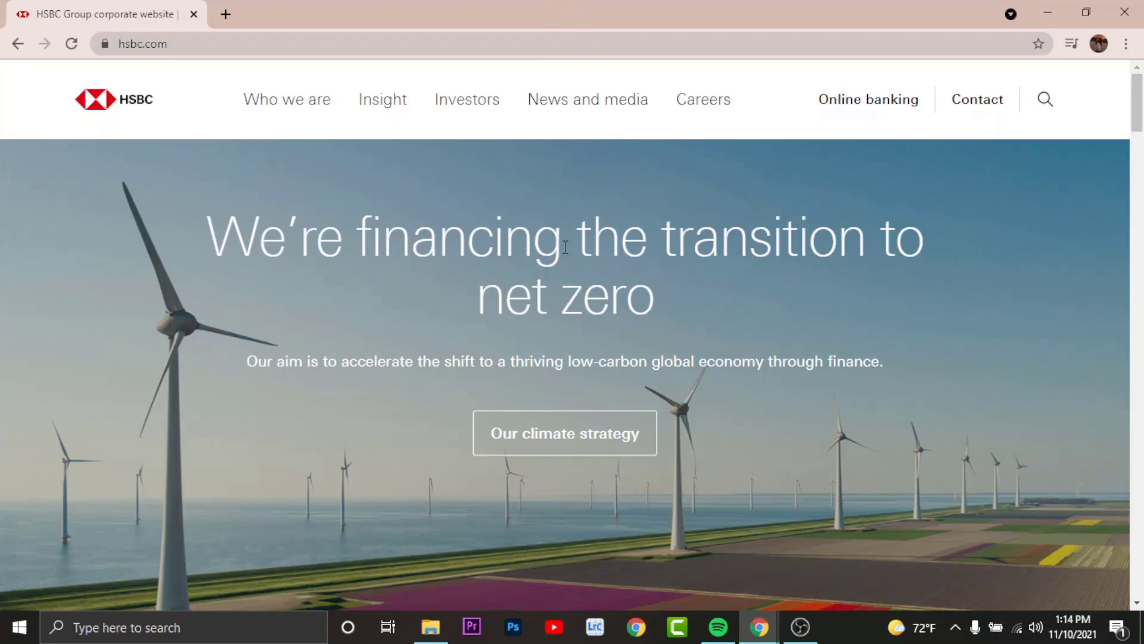
{"action": "mouse_move", "coordinate": [849, 113]}
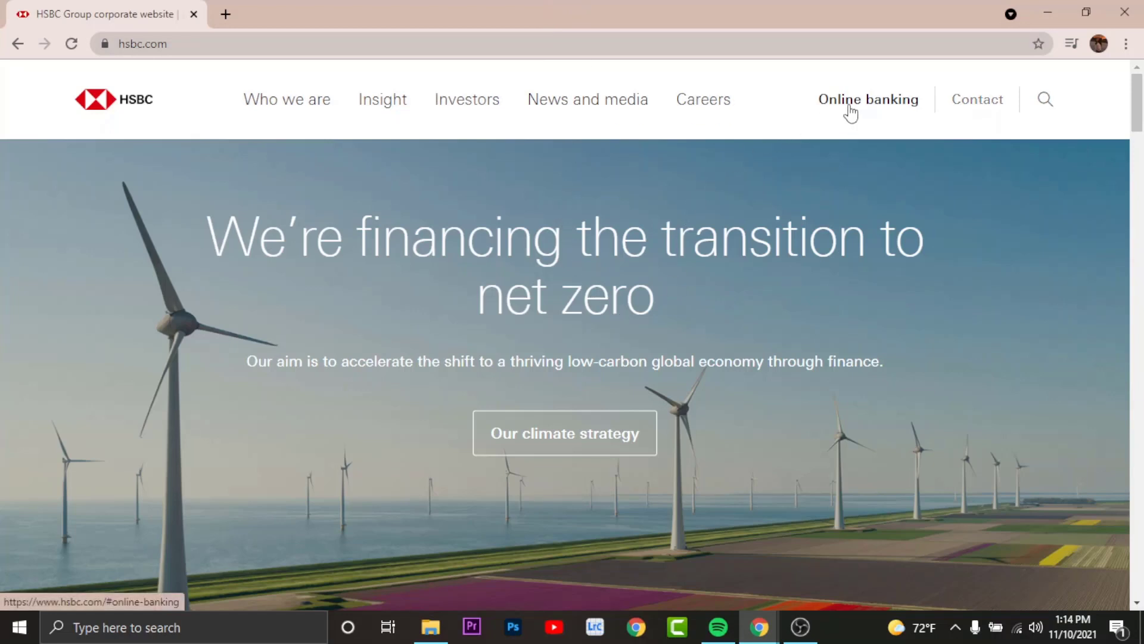
{"action": "left_click", "coordinate": [869, 99]}
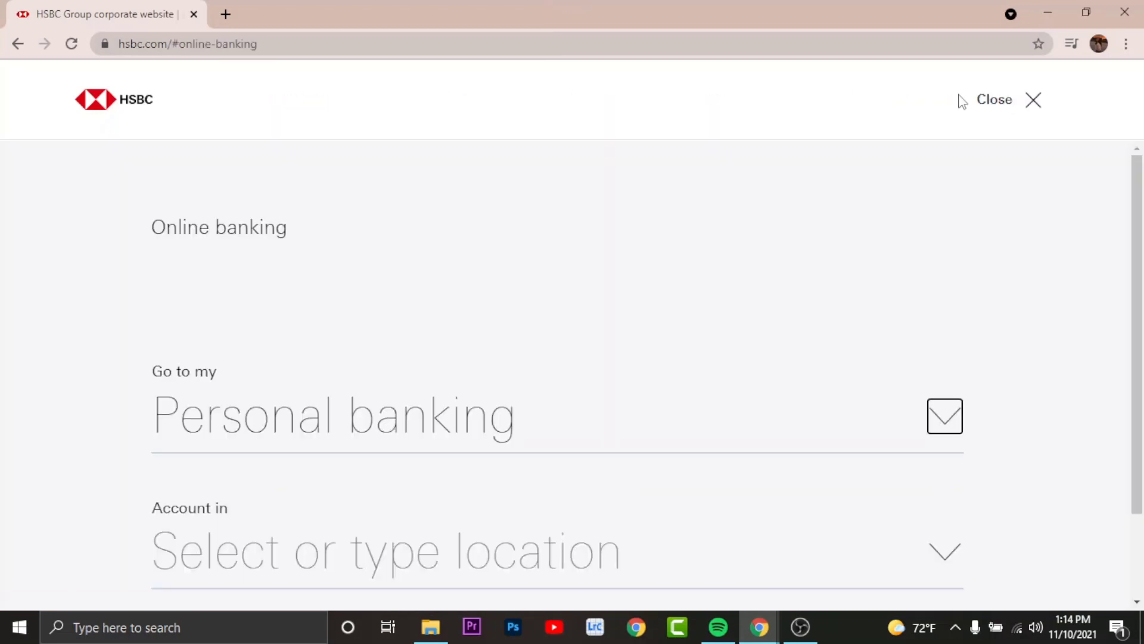
{"action": "scroll", "scroll_direction": "down", "scroll_amount": 3}
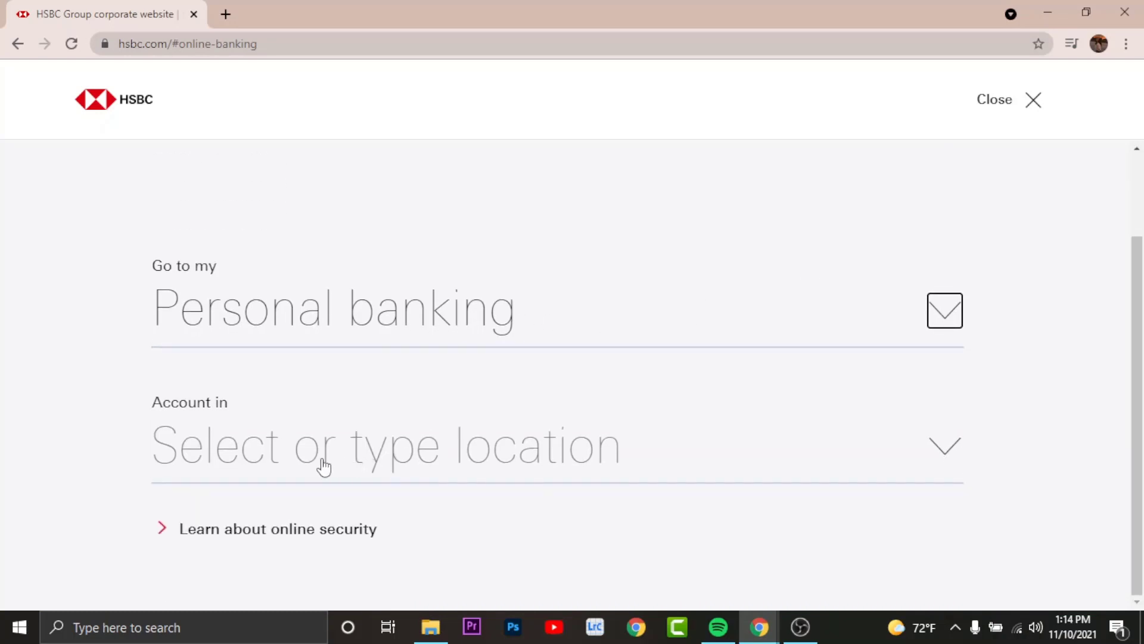
{"action": "type", "text": "Singapore"}
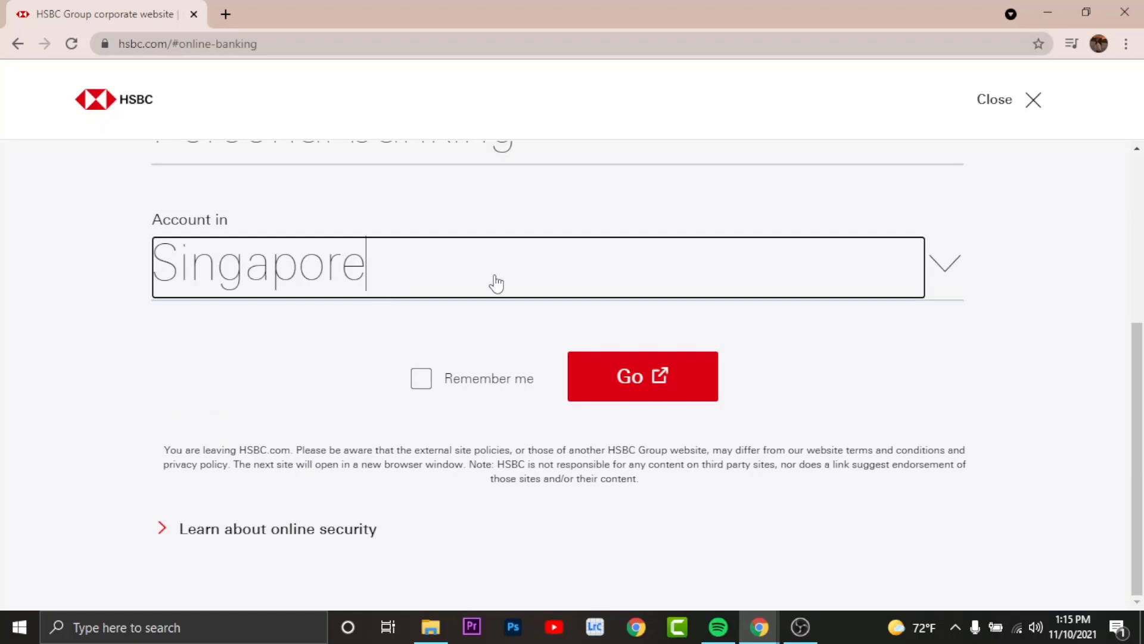
- Go to the HSBC Singapore site and open its Register guide from the top bar
{"action": "left_click", "coordinate": [643, 376]}
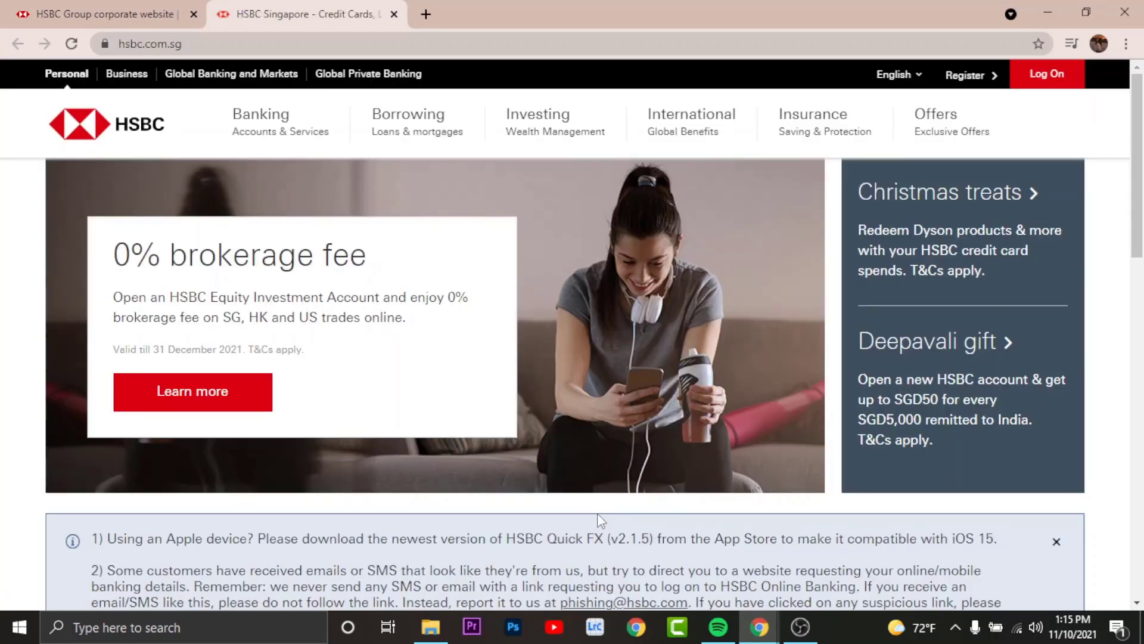
{"action": "mouse_move", "coordinate": [971, 74]}
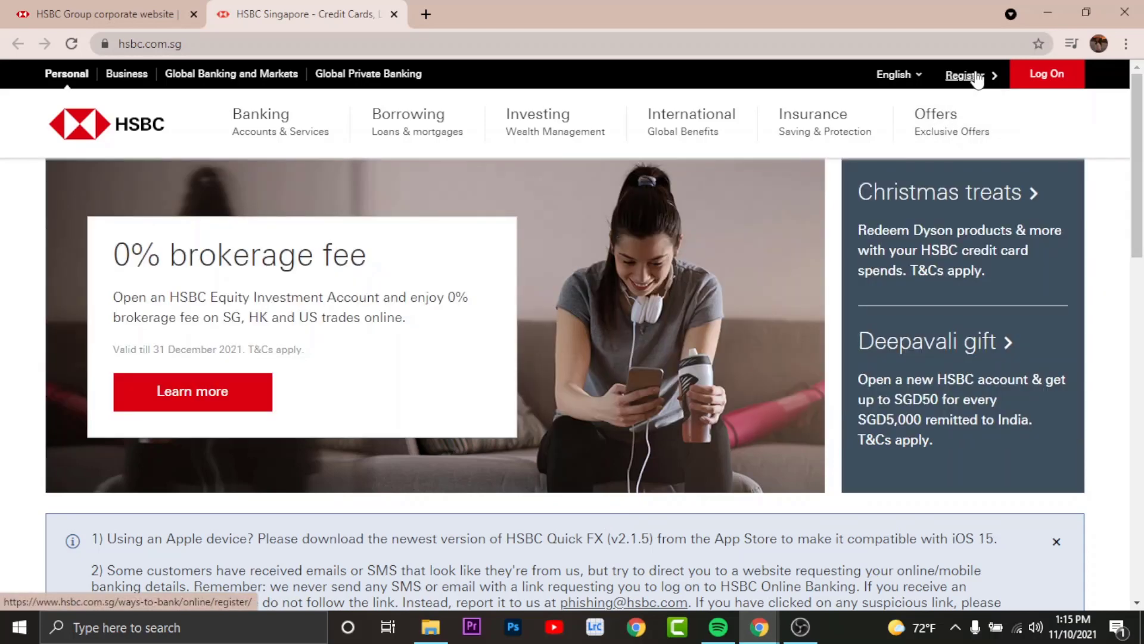
{"action": "left_click", "coordinate": [964, 74]}
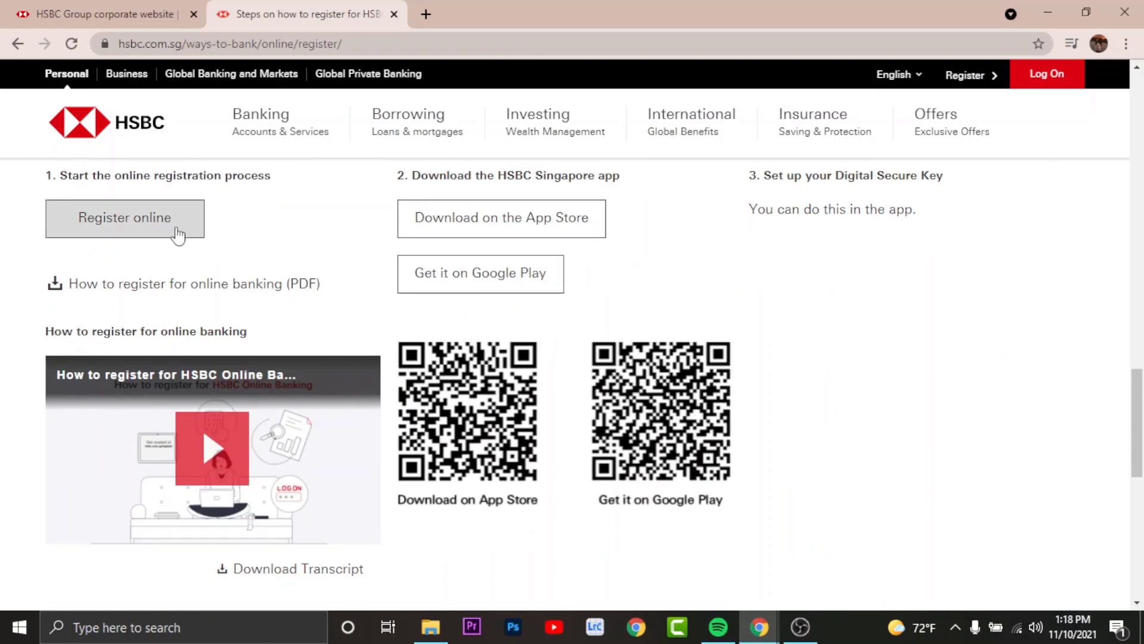
- Start the online registration form and select Credit card, Debit card, then ATM card verification
{"action": "left_click", "coordinate": [125, 218]}
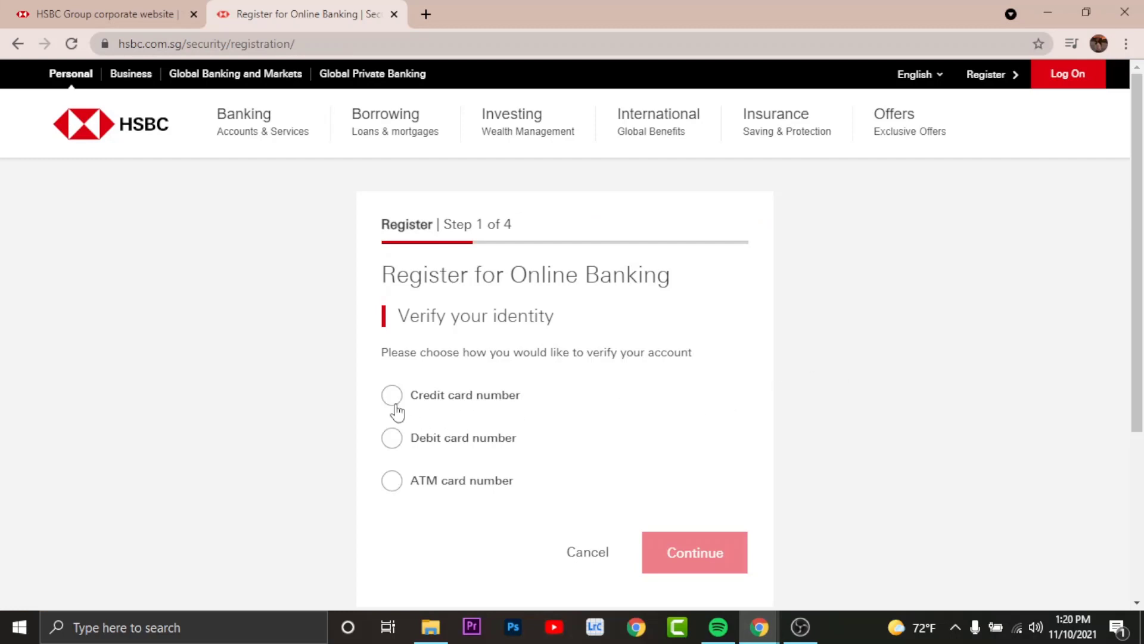
{"action": "mouse_move", "coordinate": [377, 448]}
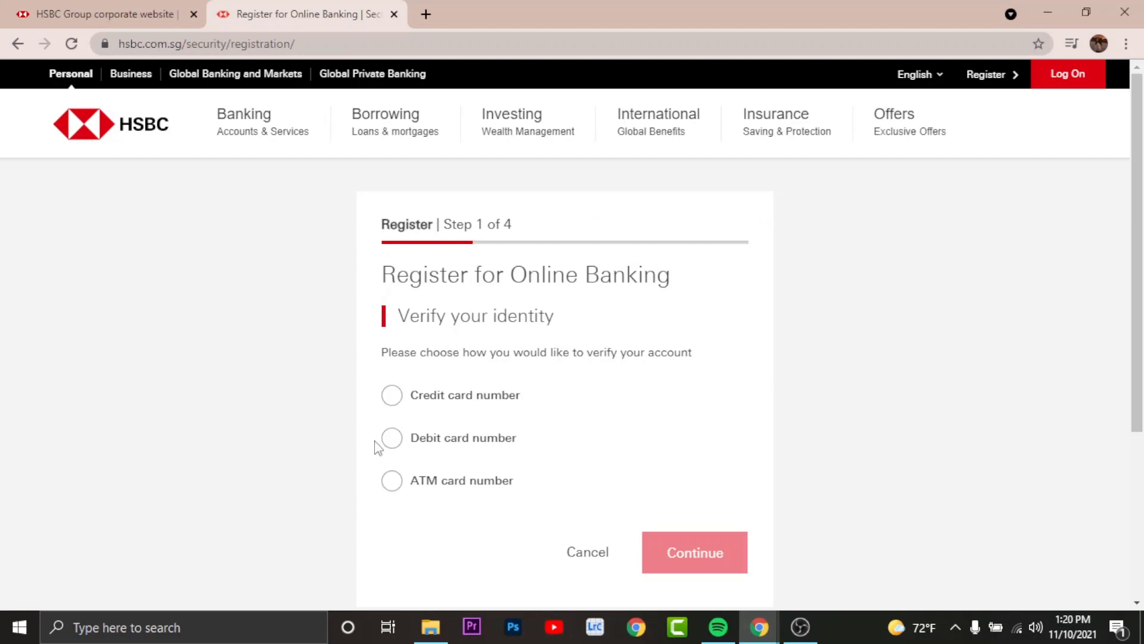
{"action": "left_click", "coordinate": [391, 395]}
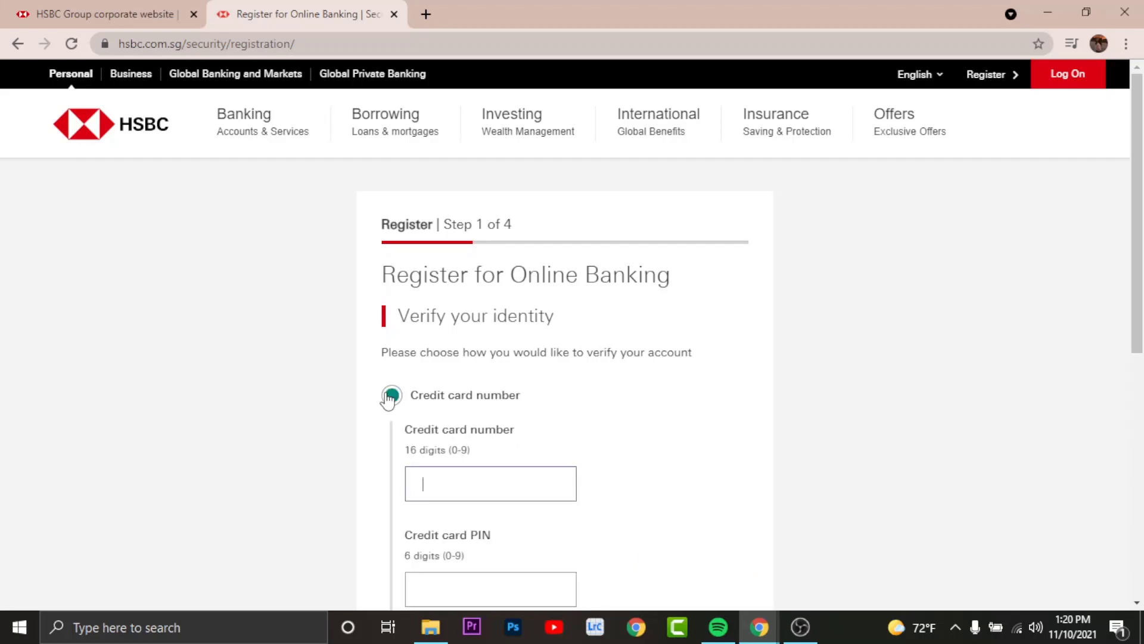
{"action": "scroll", "scroll_direction": "down", "scroll_amount": 3}
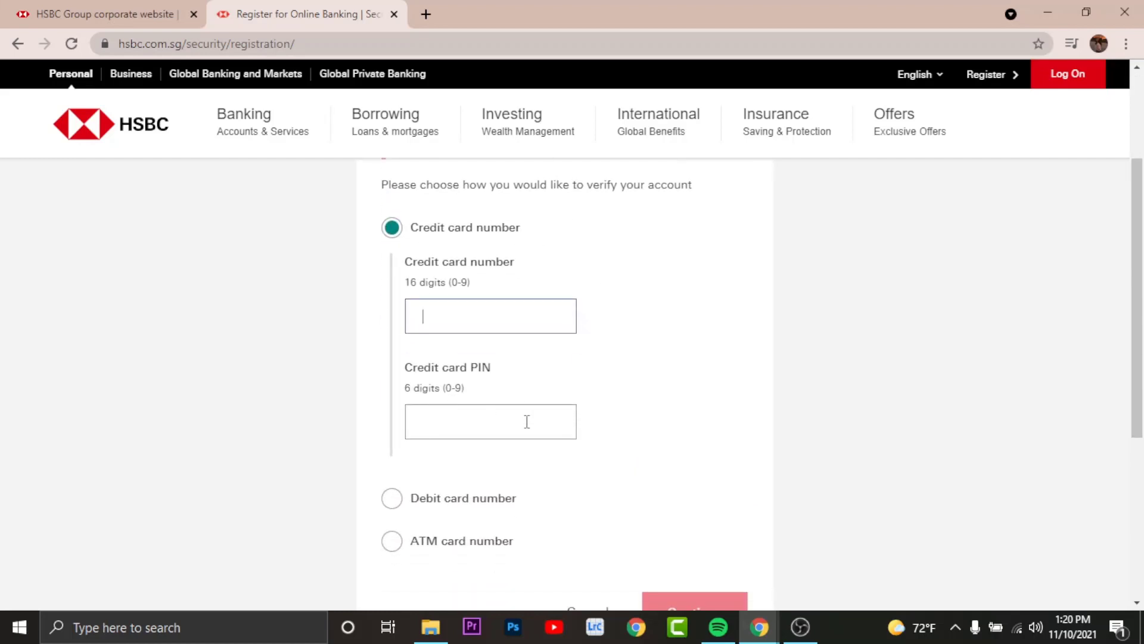
{"action": "left_click", "coordinate": [391, 498]}
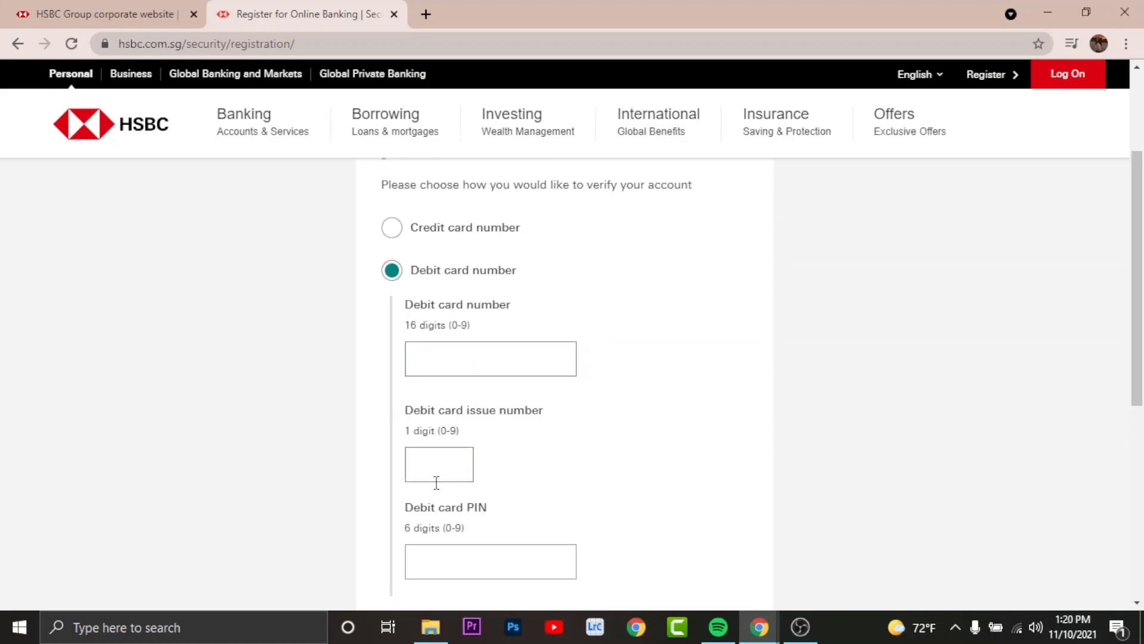
{"action": "scroll", "scroll_direction": "down", "scroll_amount": 3}
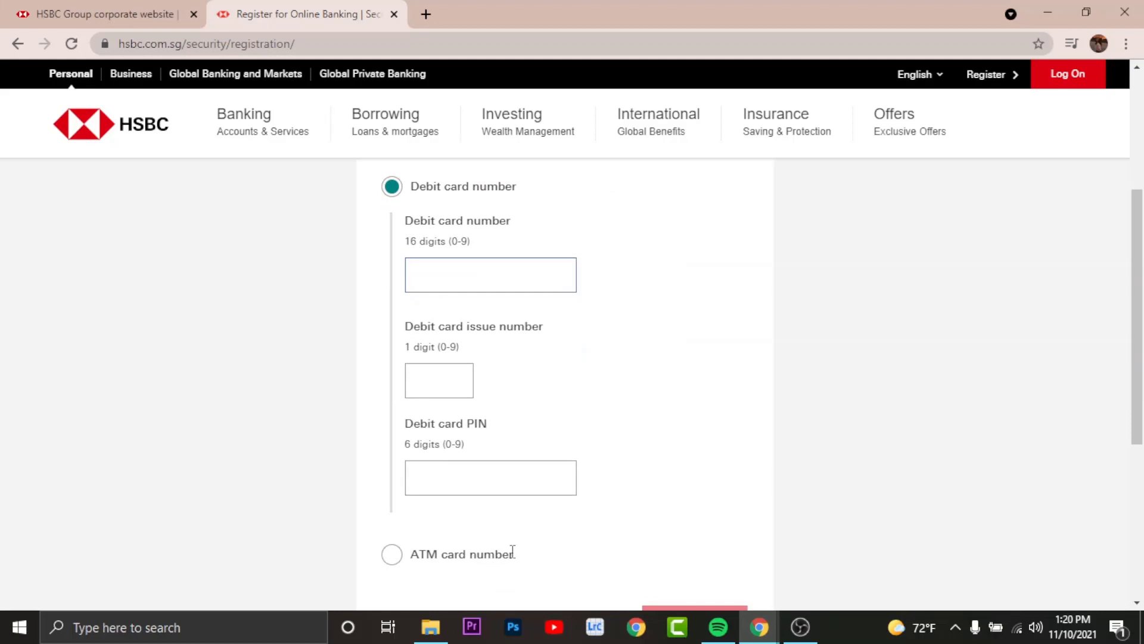
{"action": "left_click", "coordinate": [391, 554]}
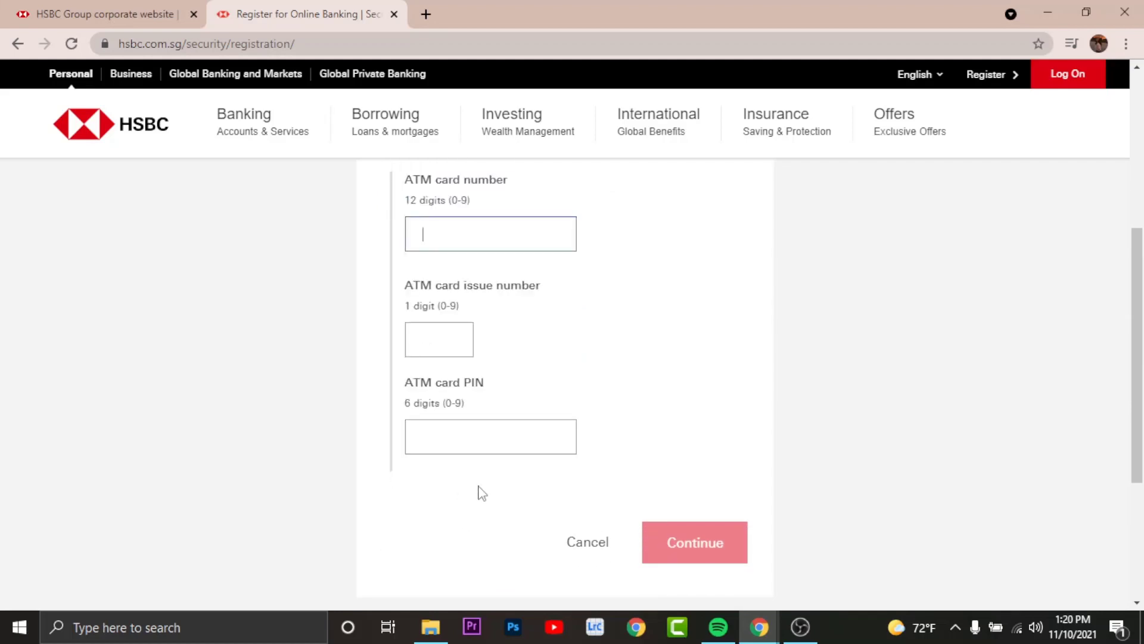
{"action": "mouse_move", "coordinate": [533, 242]}
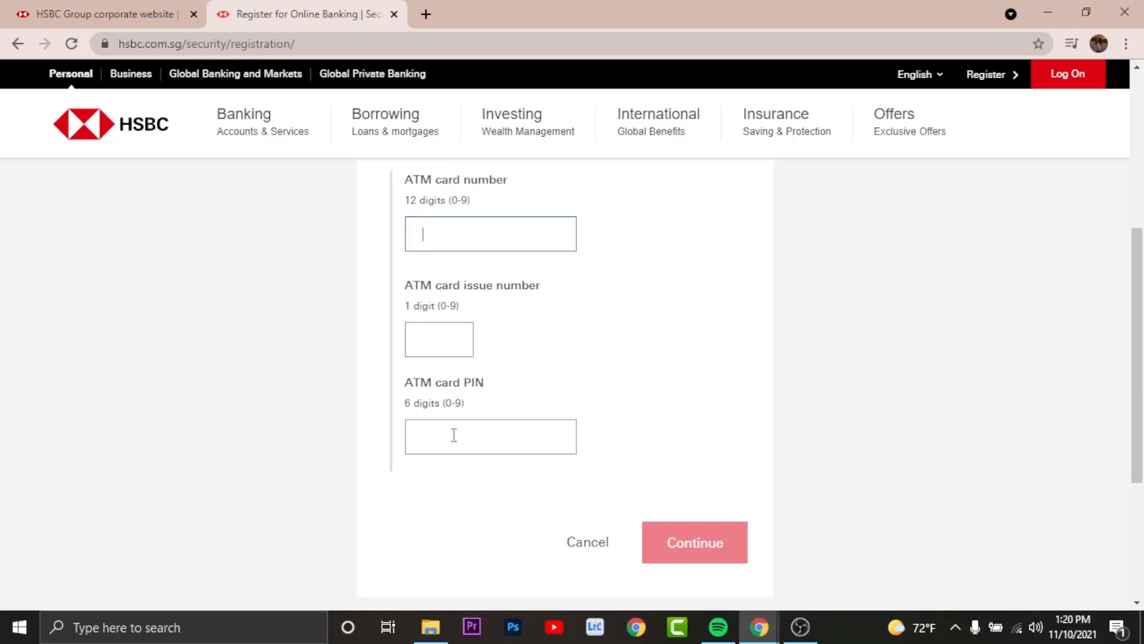
{"action": "mouse_move", "coordinate": [700, 542]}
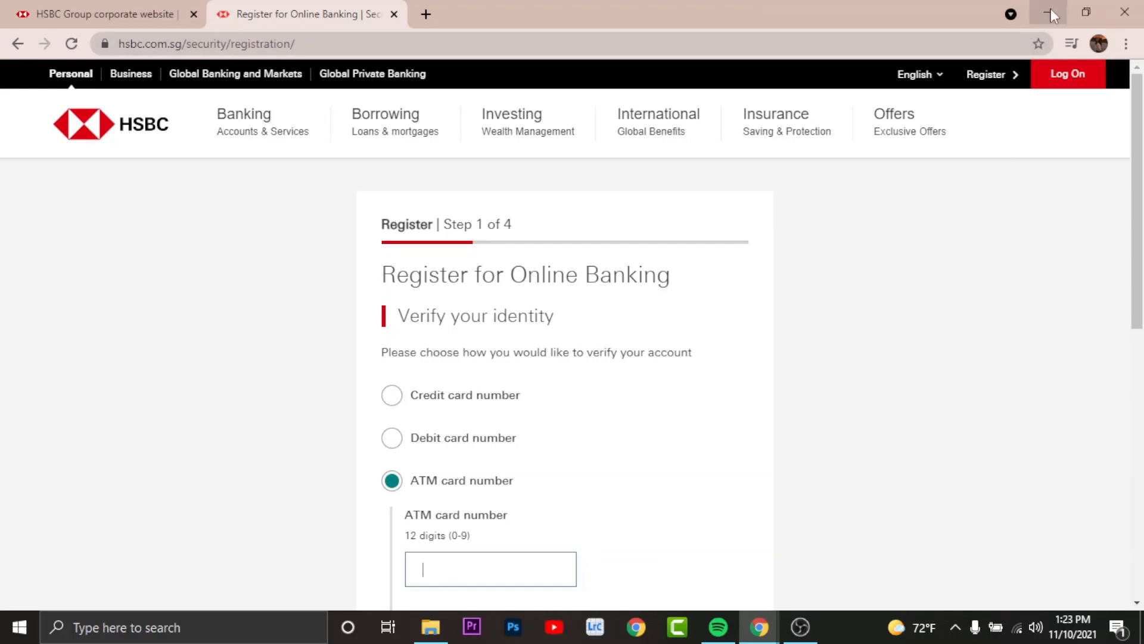
- Minimise the browser window, leaving the step-1 form unfilled
{"action": "left_click", "coordinate": [1046, 13]}
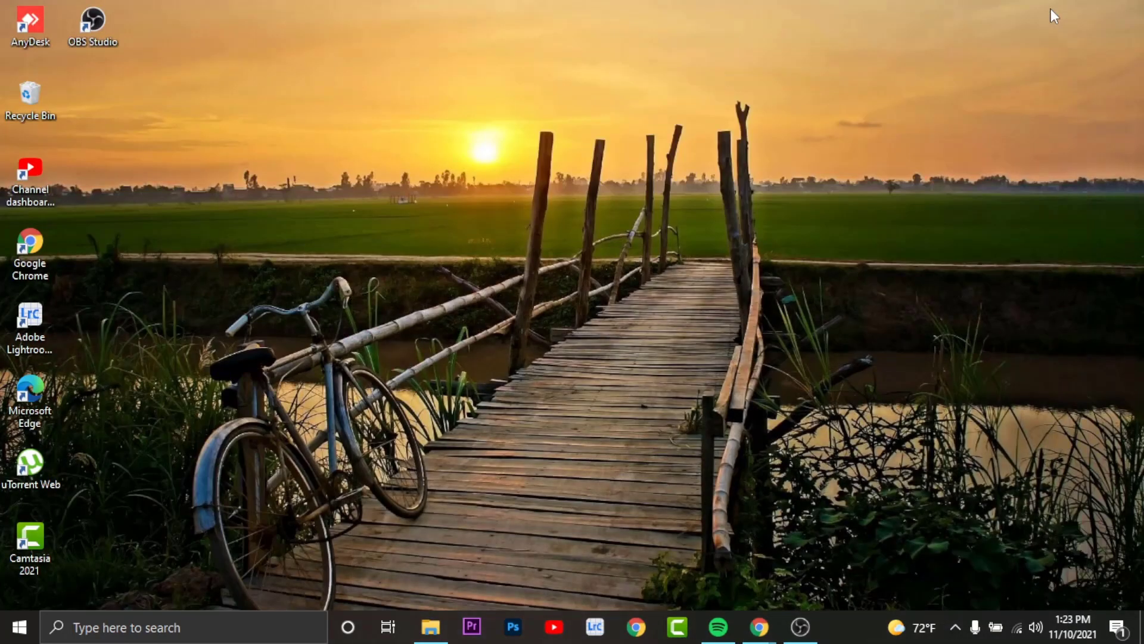